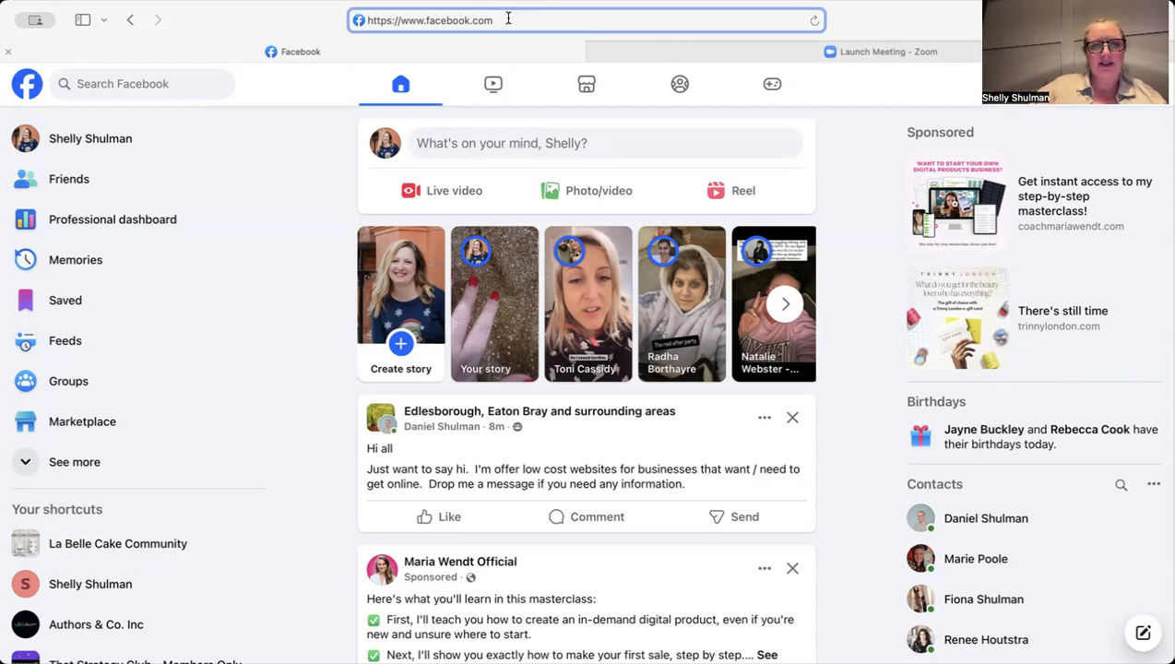
mouse_move(194, 436)
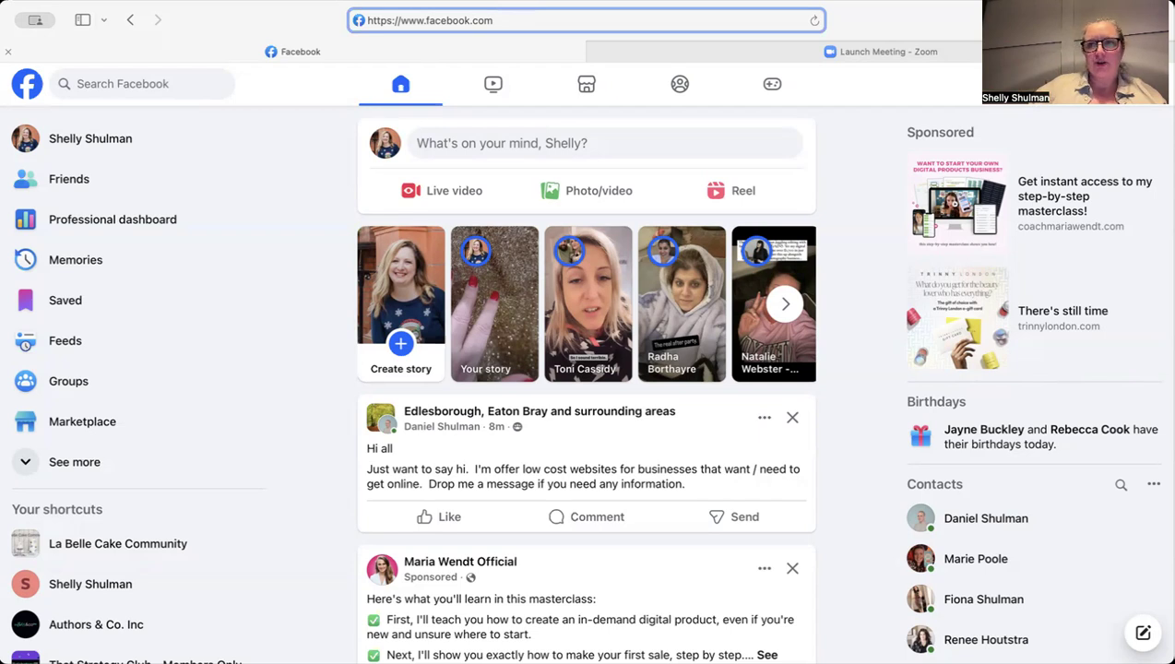
Step: Switch to the Shelly Shulman Page profile and bring up the Settings & privacy menu
left_click(775, 84)
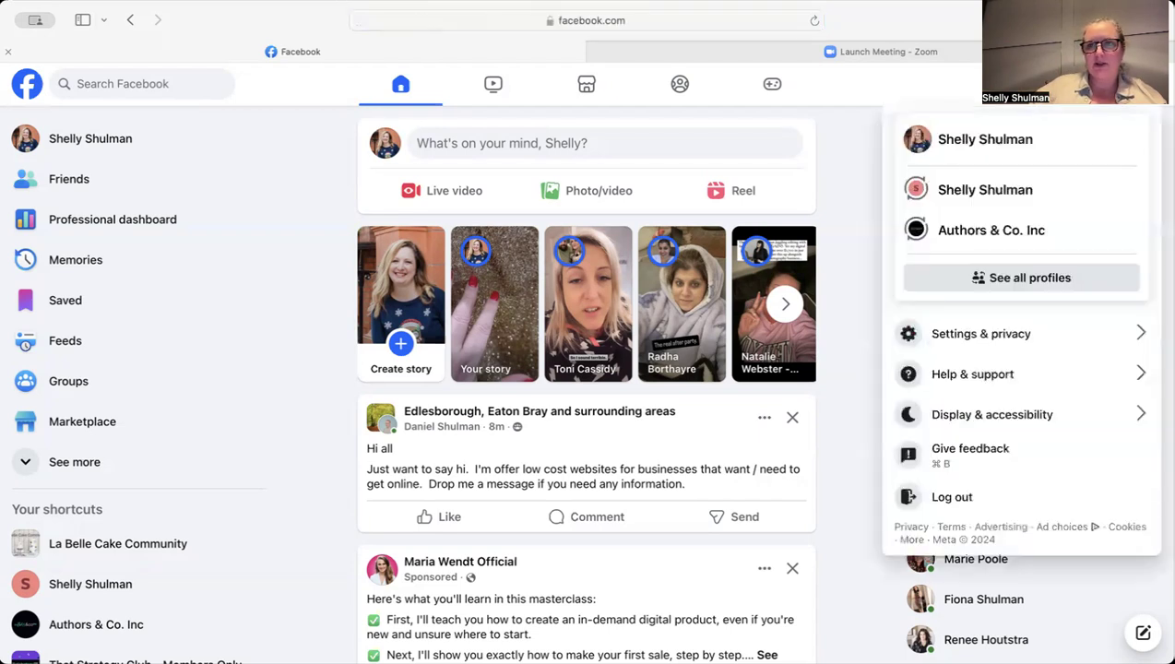
mouse_move(1027, 189)
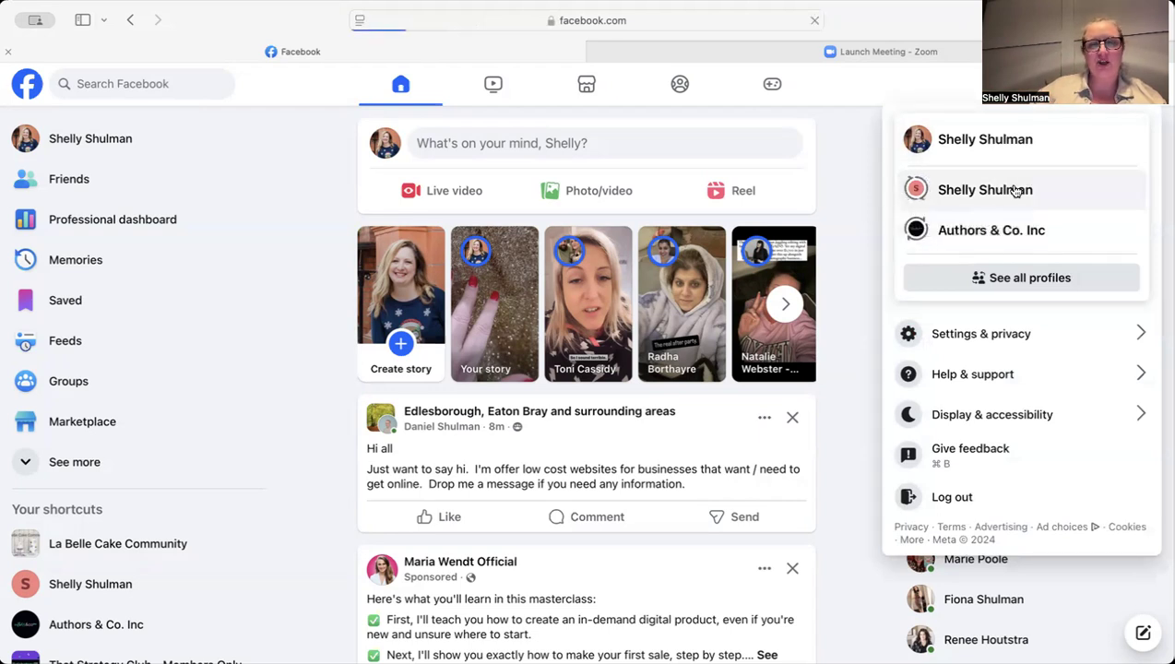
left_click(985, 189)
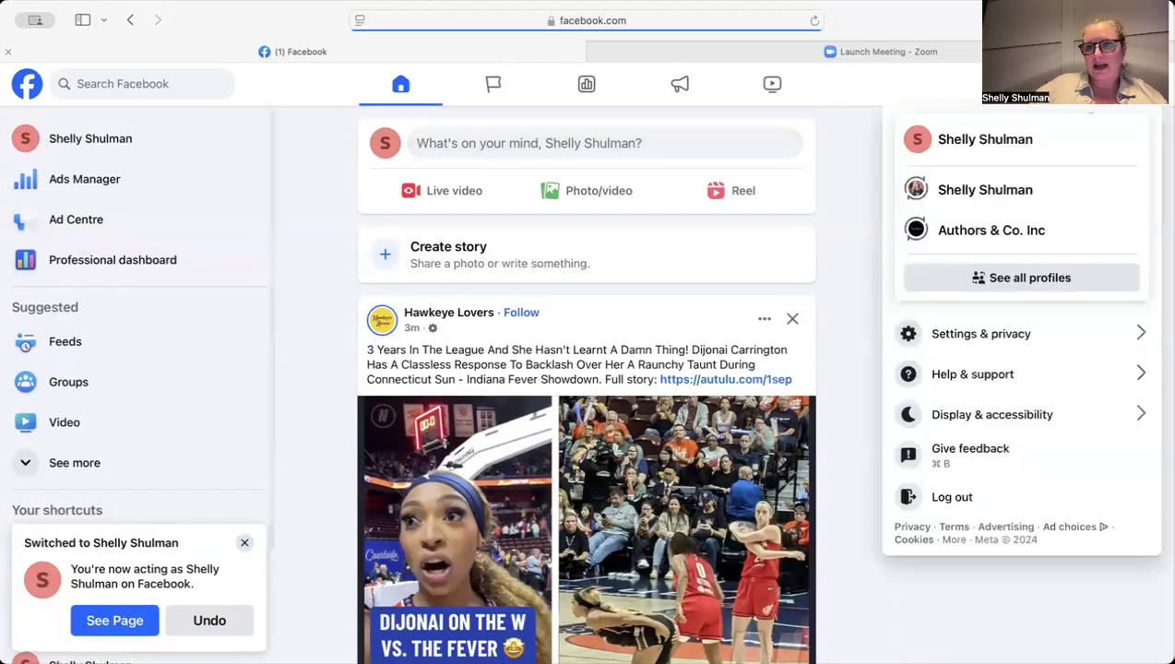
left_click(980, 333)
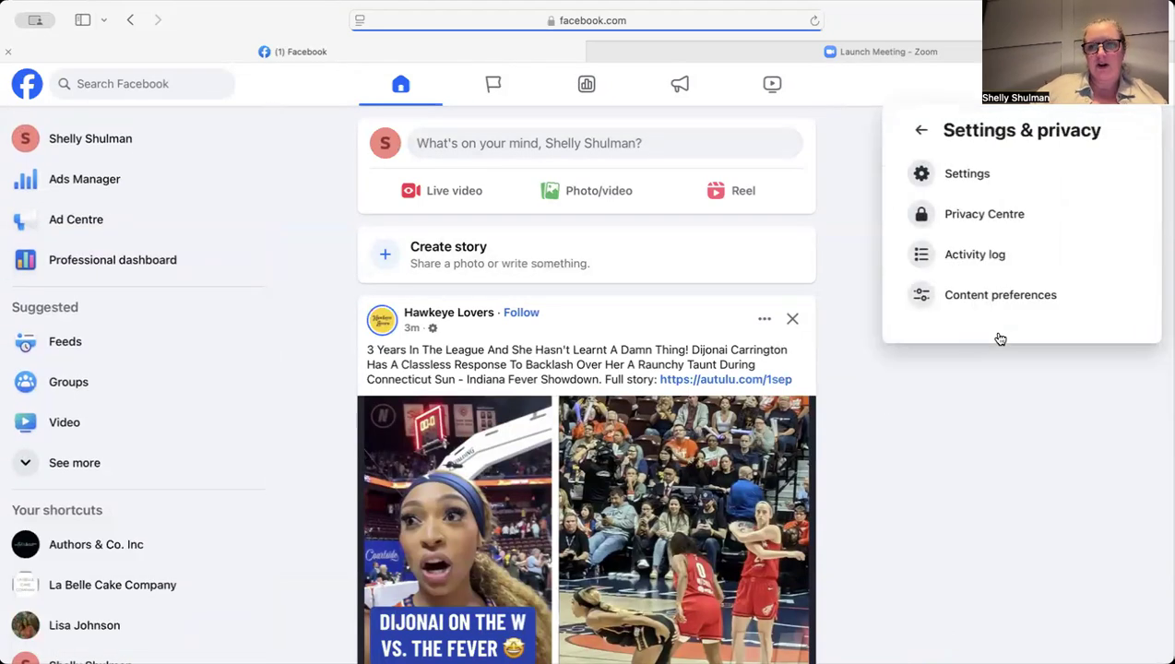
Step: Go to the Page's full Settings and select the Page setup section in the sidebar
left_click(969, 184)
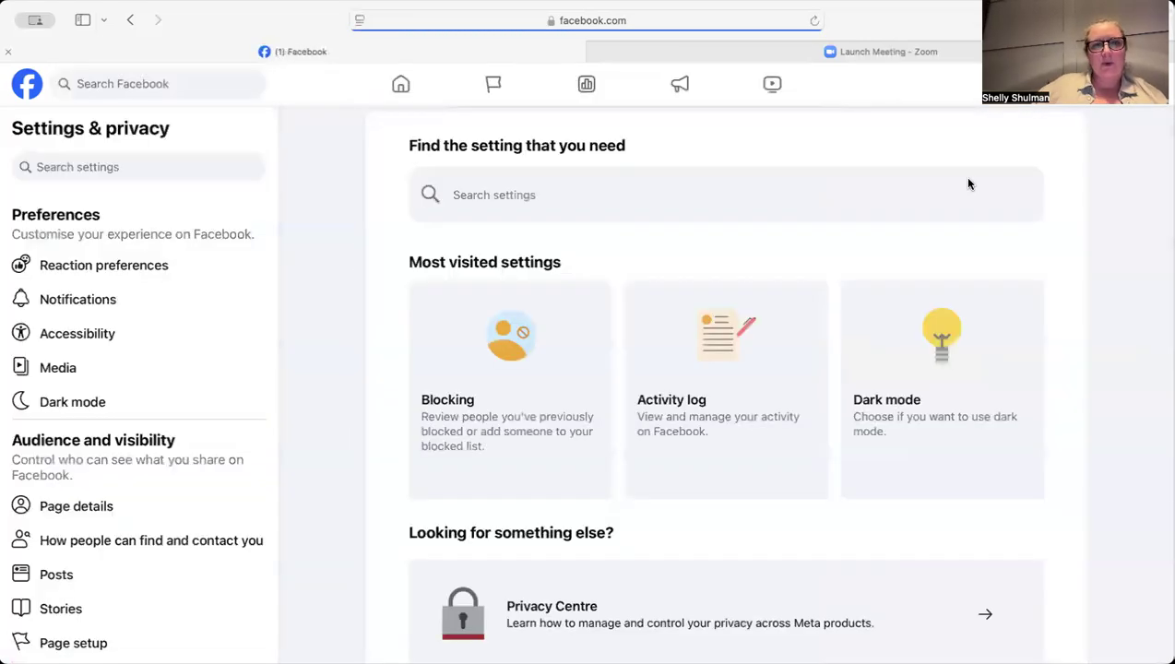
scroll("down", 3)
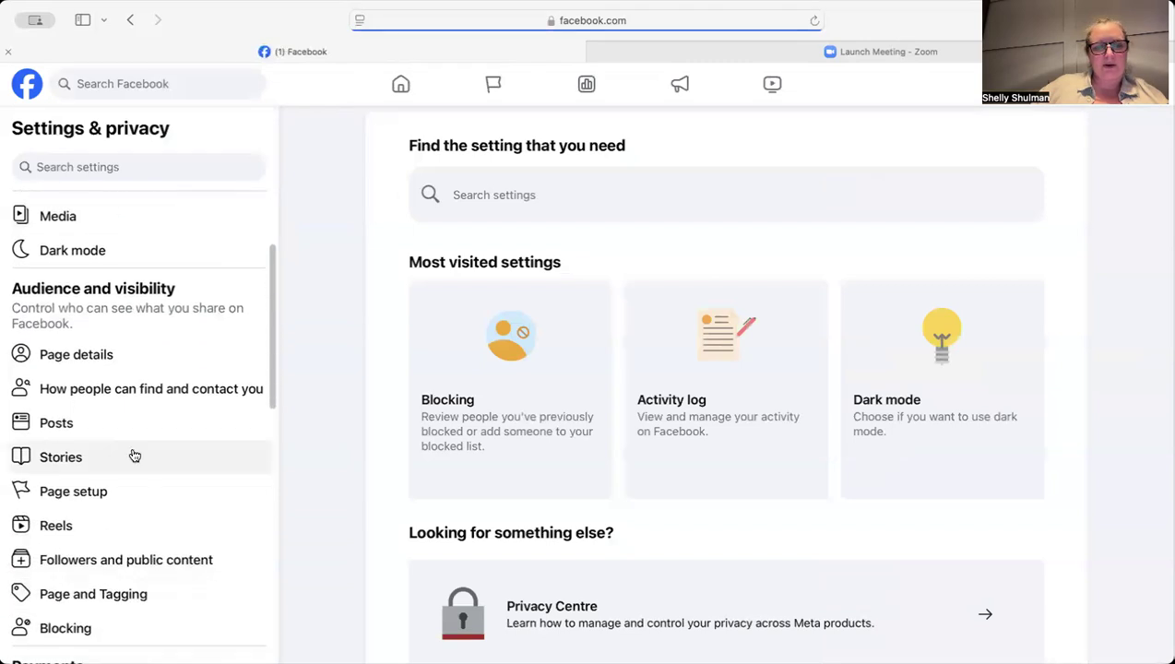
scroll("down", 3)
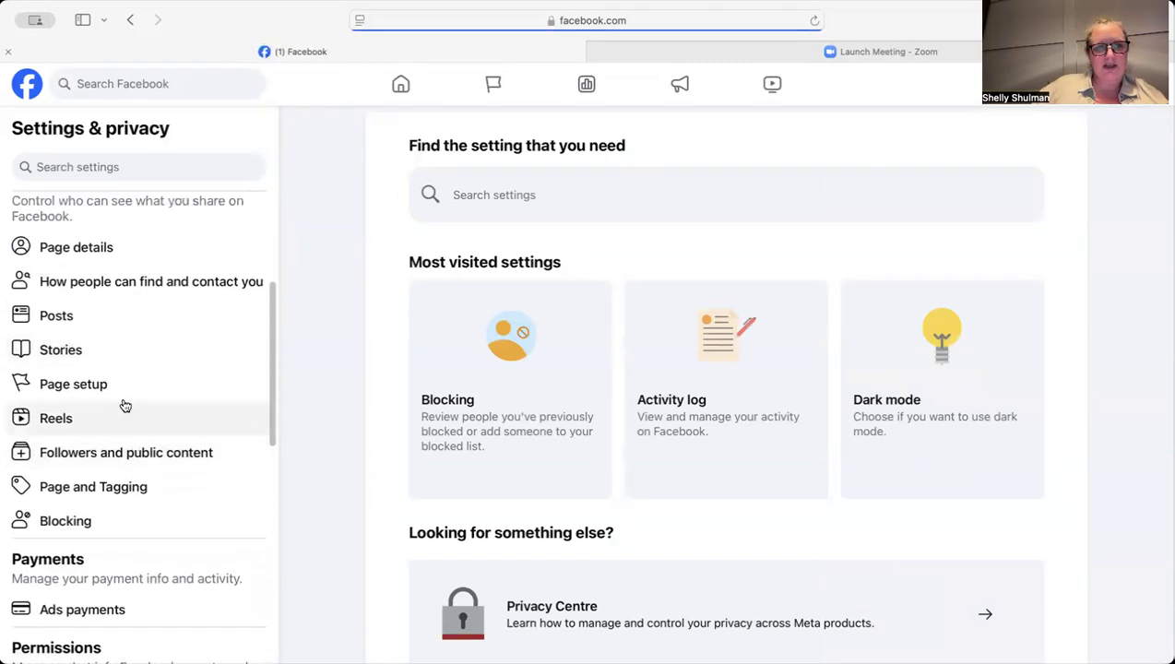
left_click(73, 384)
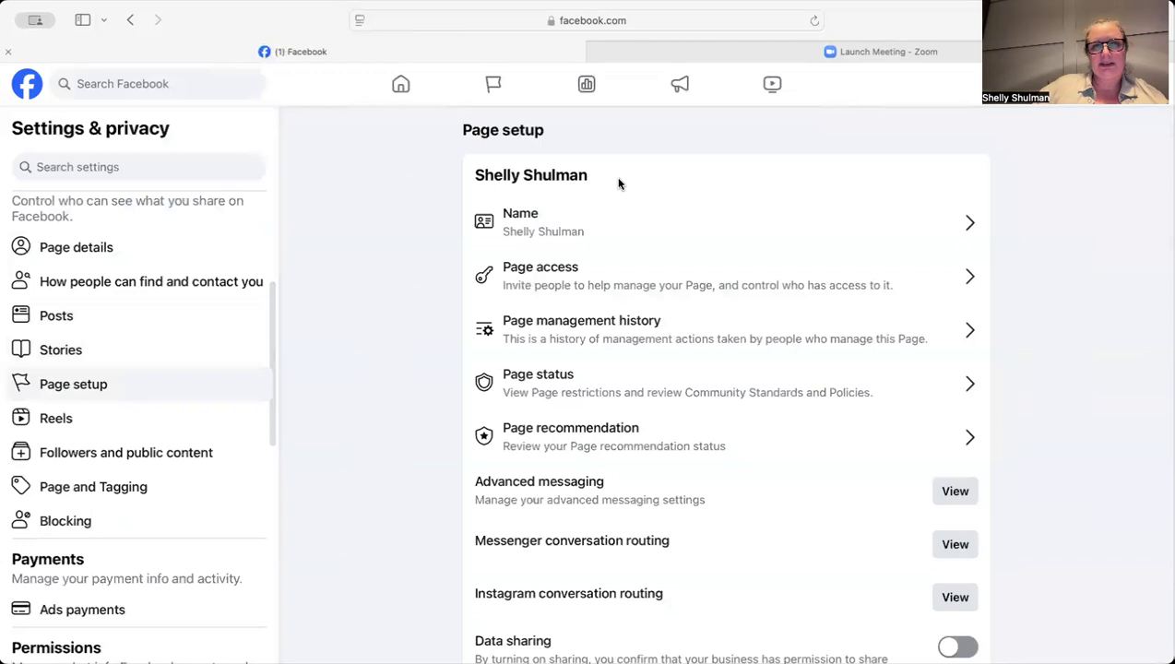
mouse_move(565, 226)
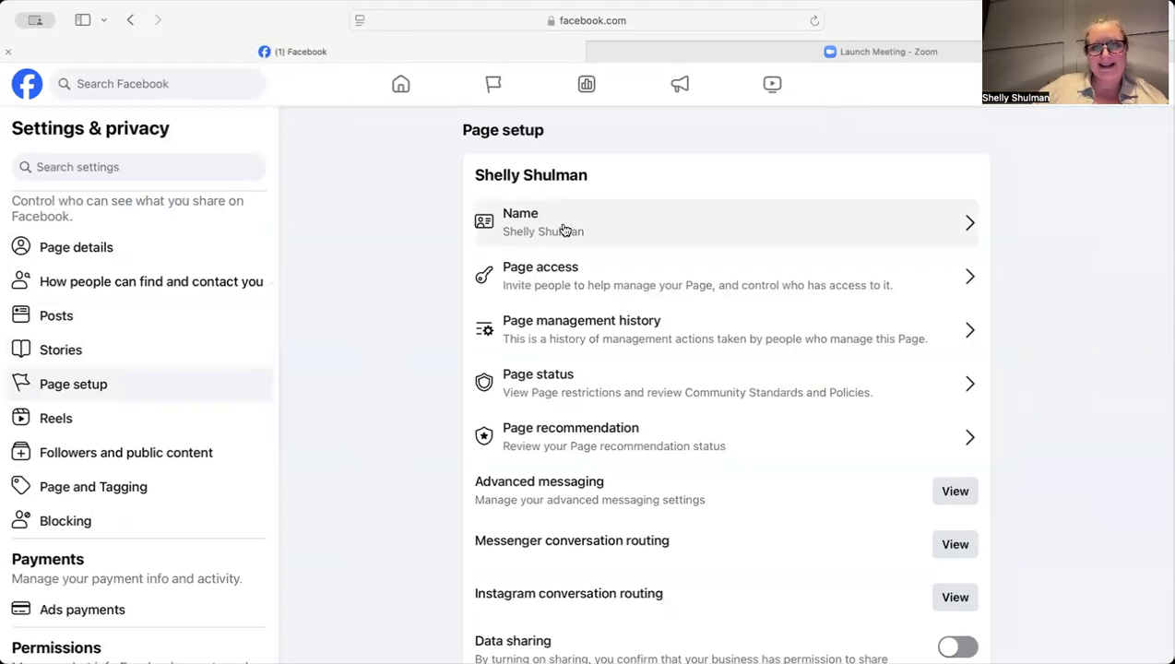
Step: Open Name under Page setup and start editing the Page username
left_click(726, 221)
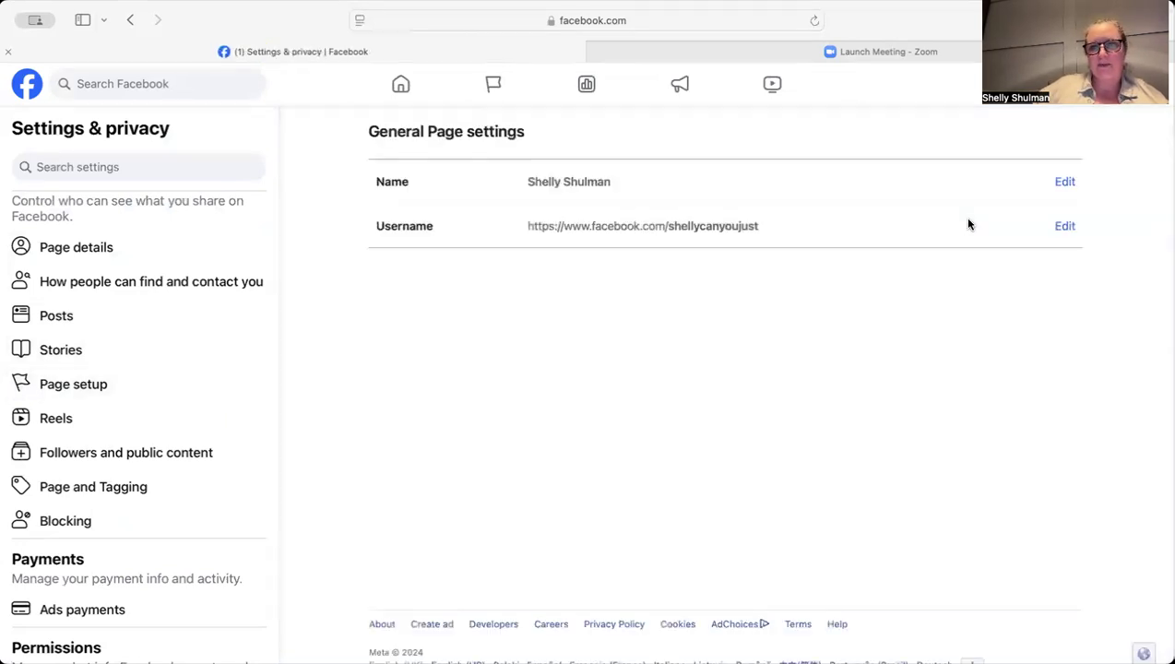
mouse_move(441, 175)
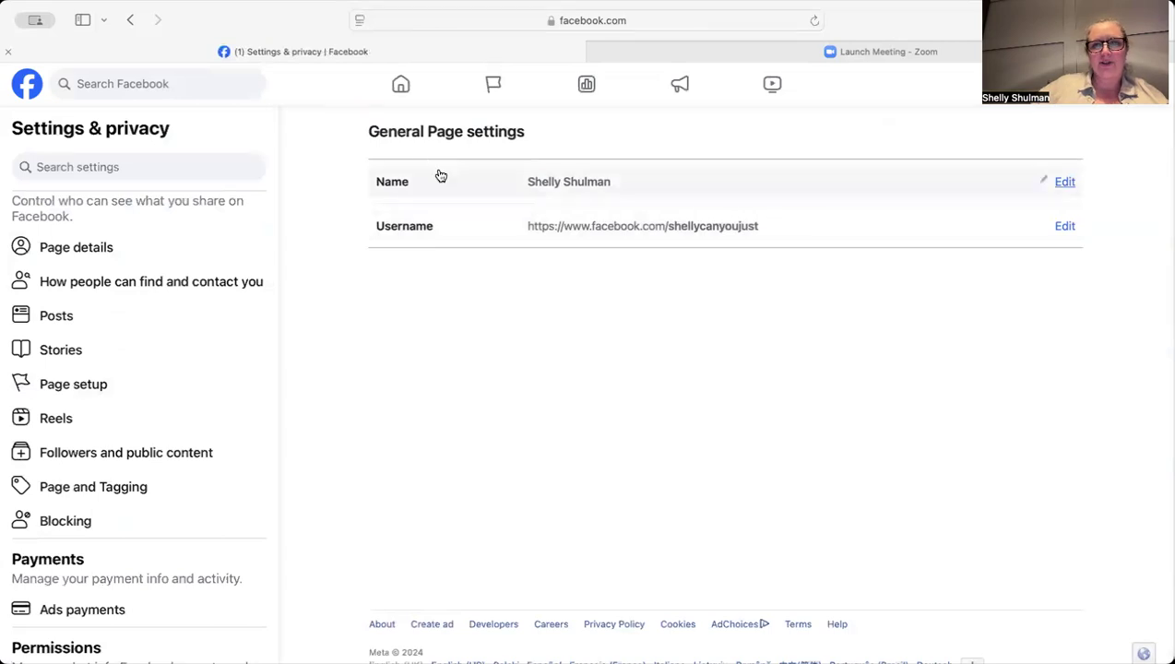
mouse_move(480, 176)
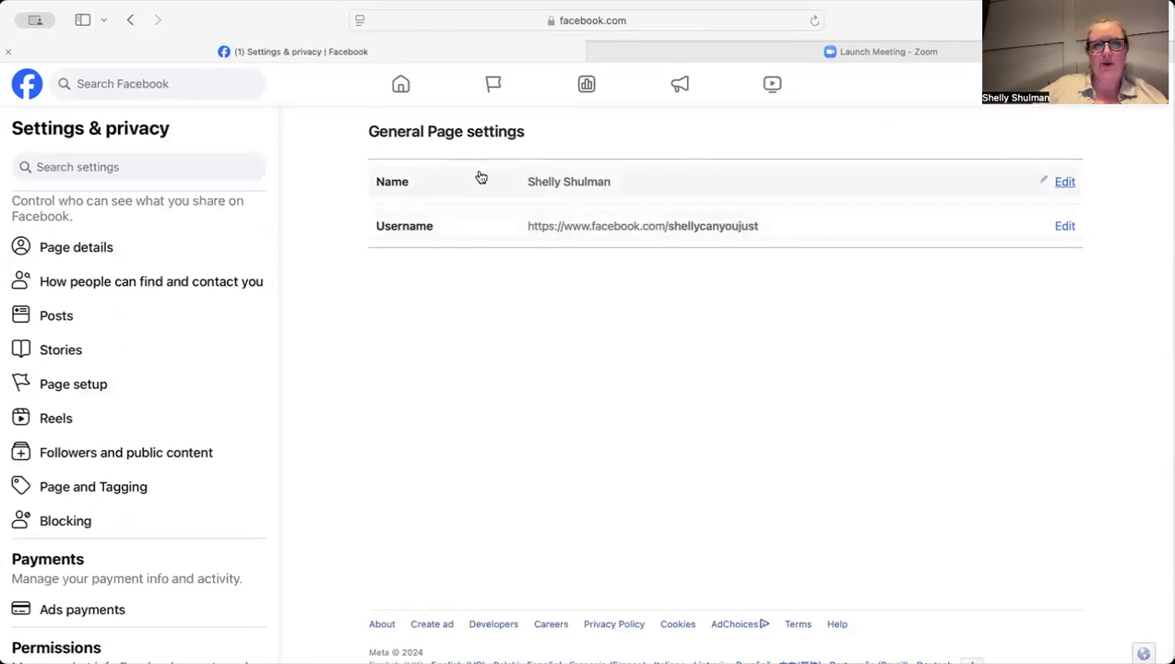
mouse_move(643, 237)
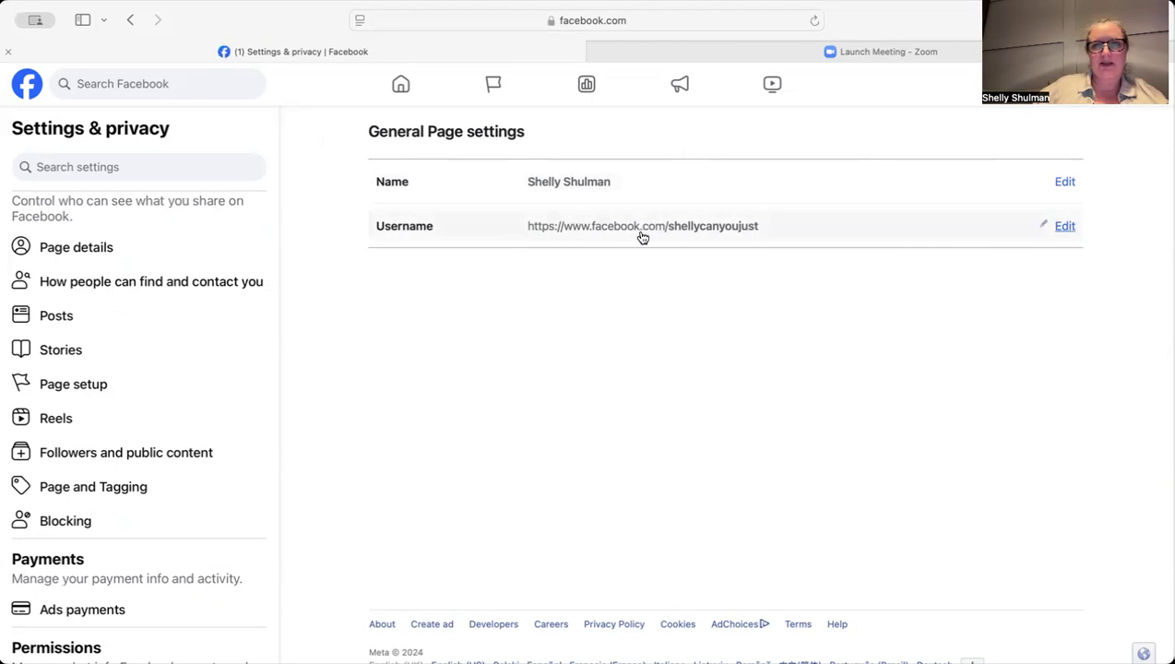
mouse_move(692, 239)
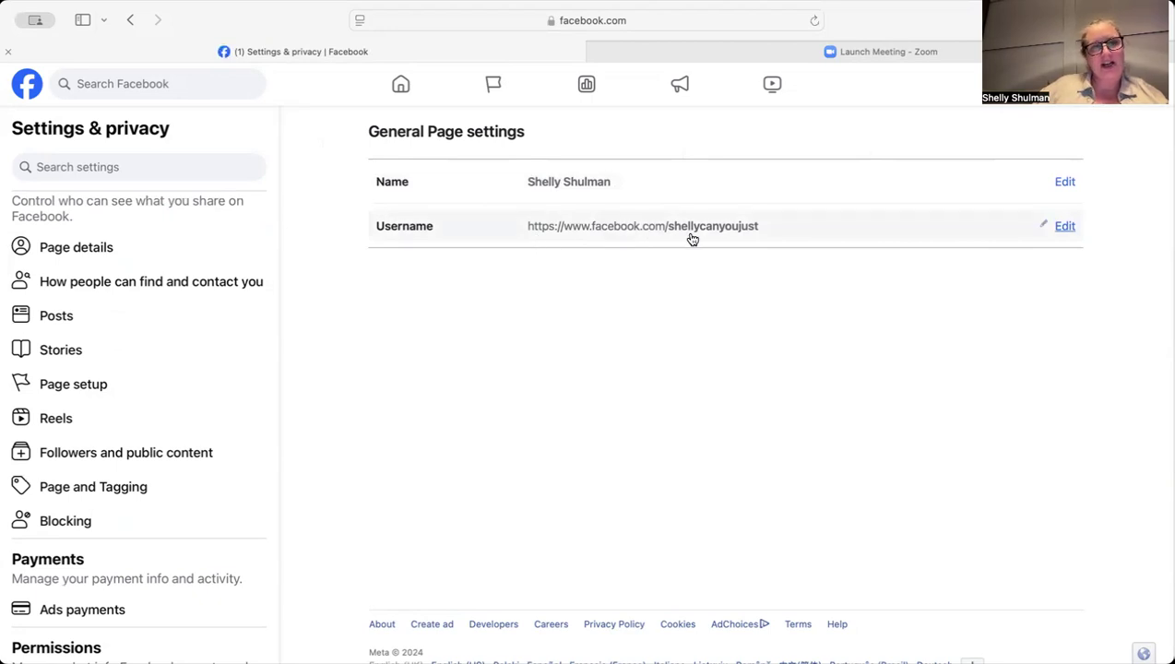
mouse_move(409, 246)
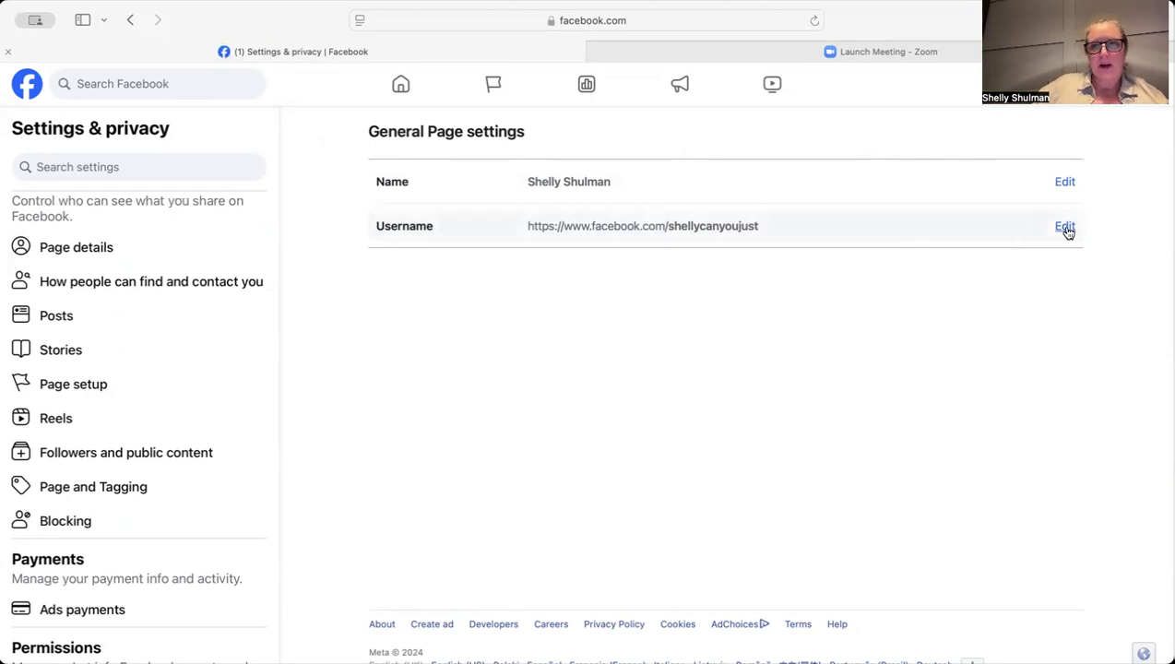
left_click(1065, 226)
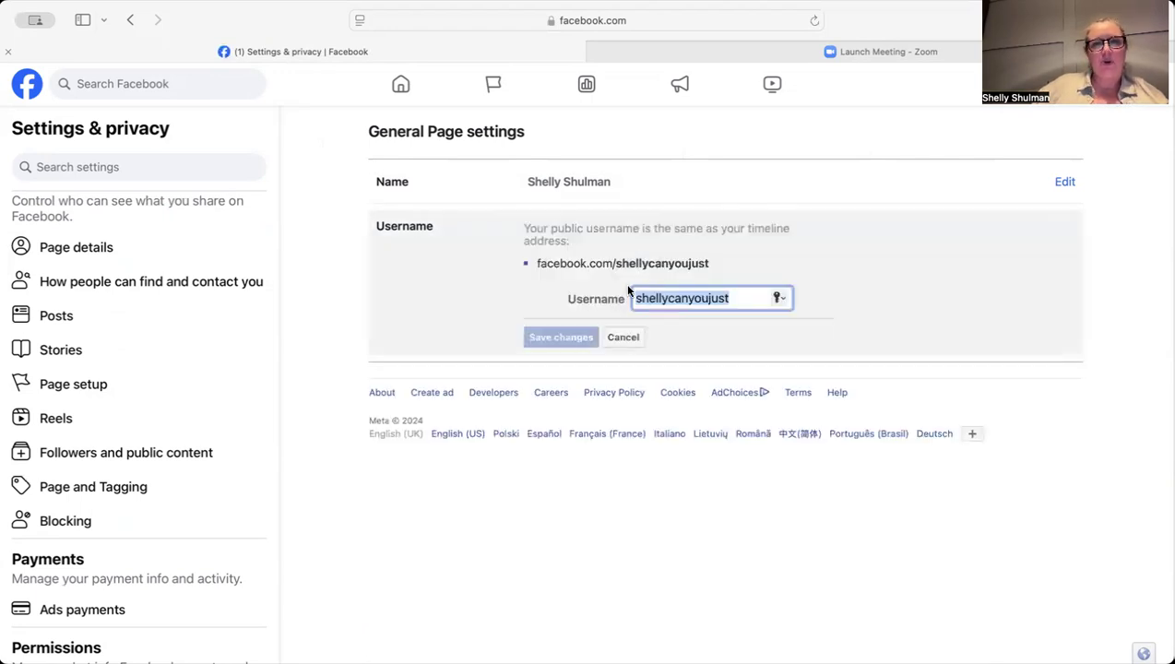